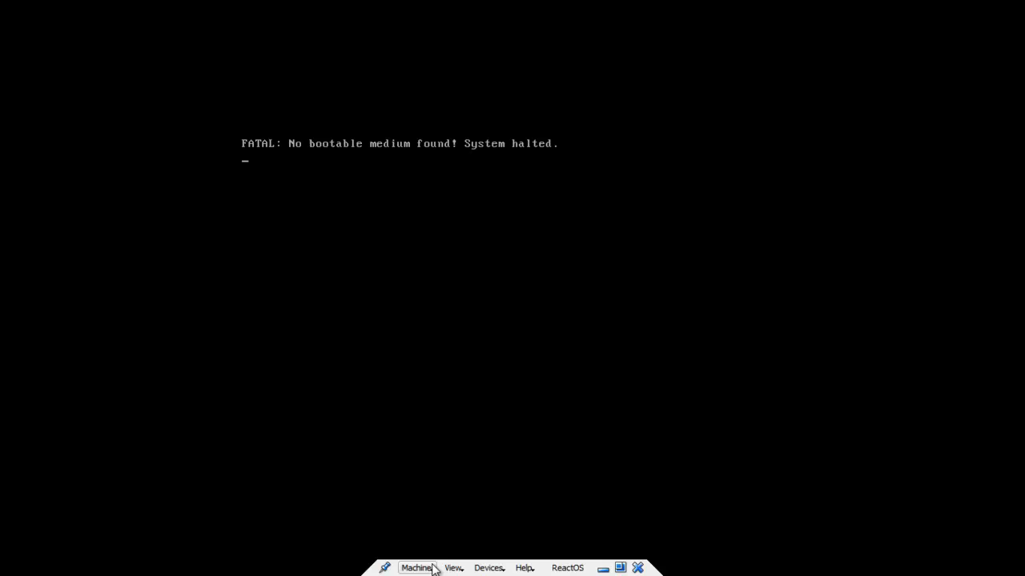
- Reset the halted ReactOS virtual machine from the mini toolbar's Machine menu
left_click(417, 567)
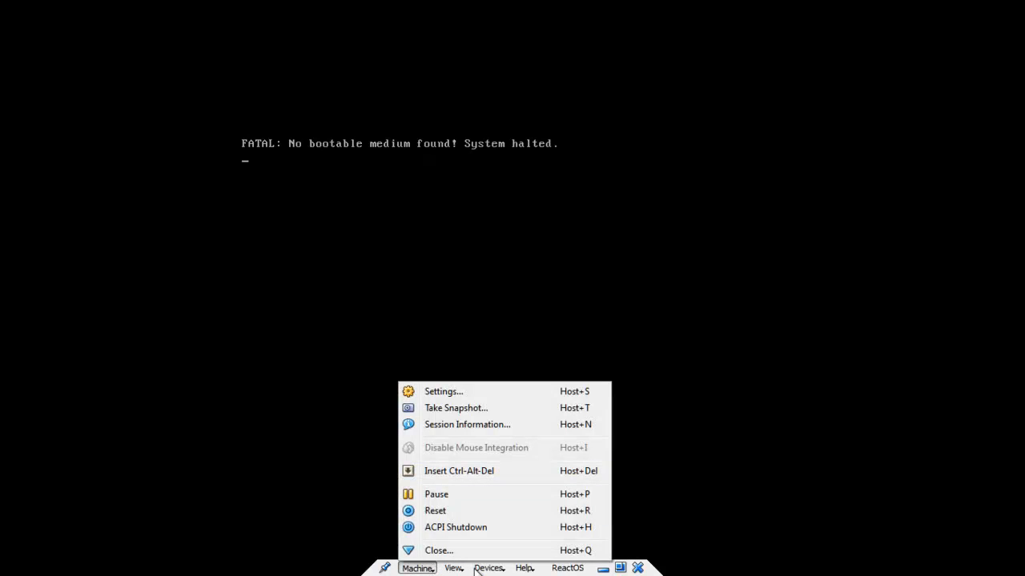
left_click(488, 568)
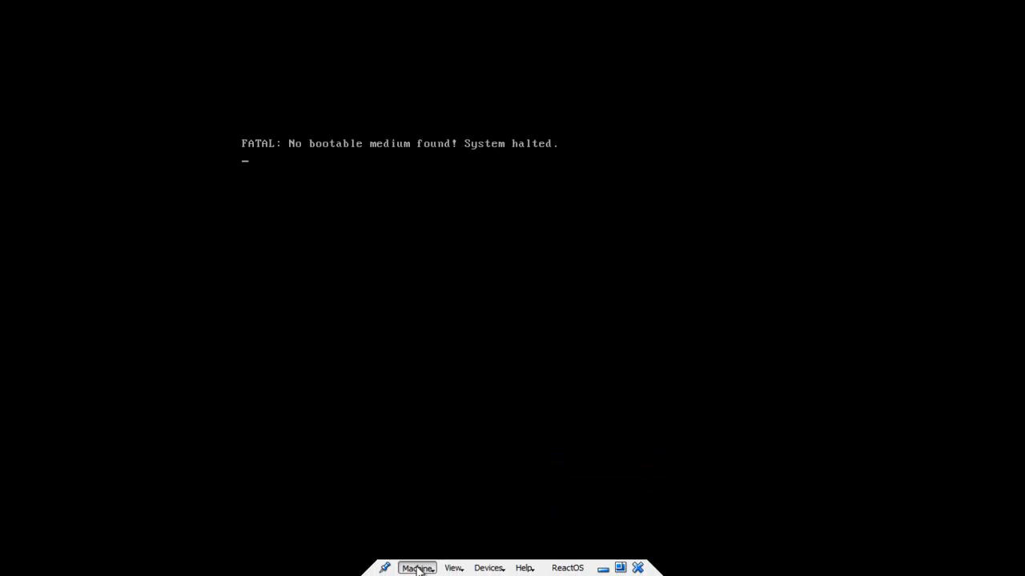
left_click(417, 568)
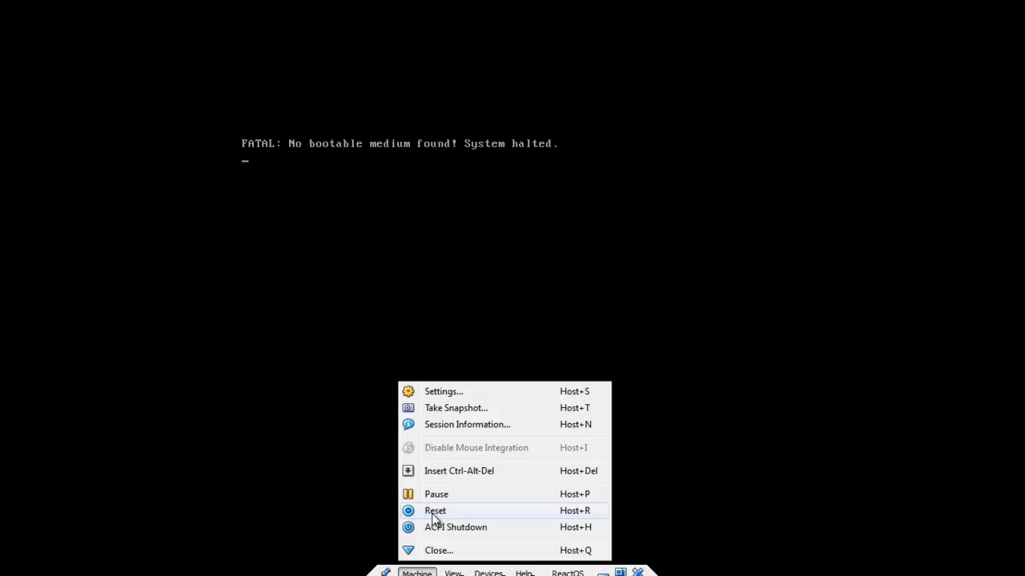
mouse_move(435, 510)
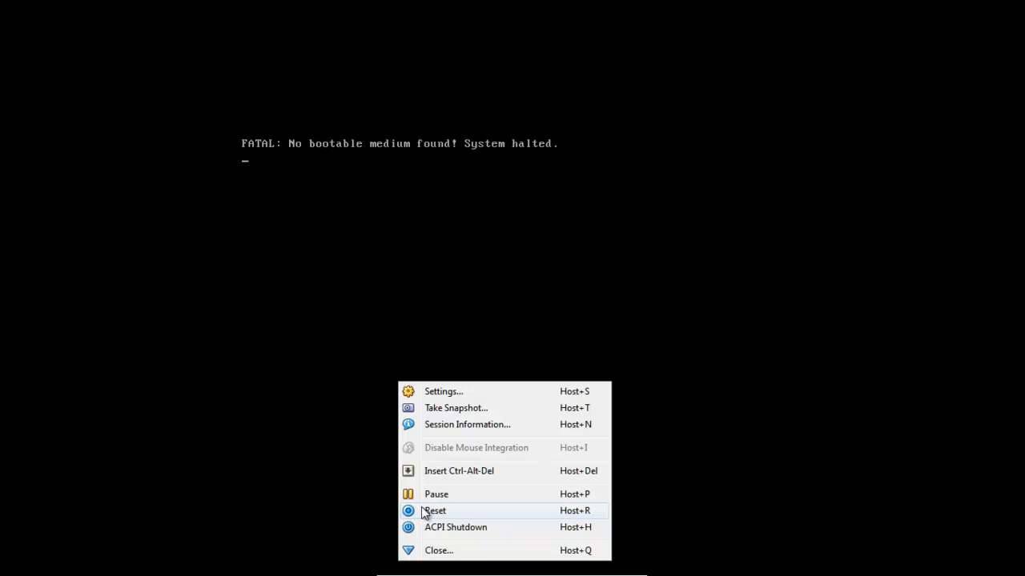
left_click(434, 511)
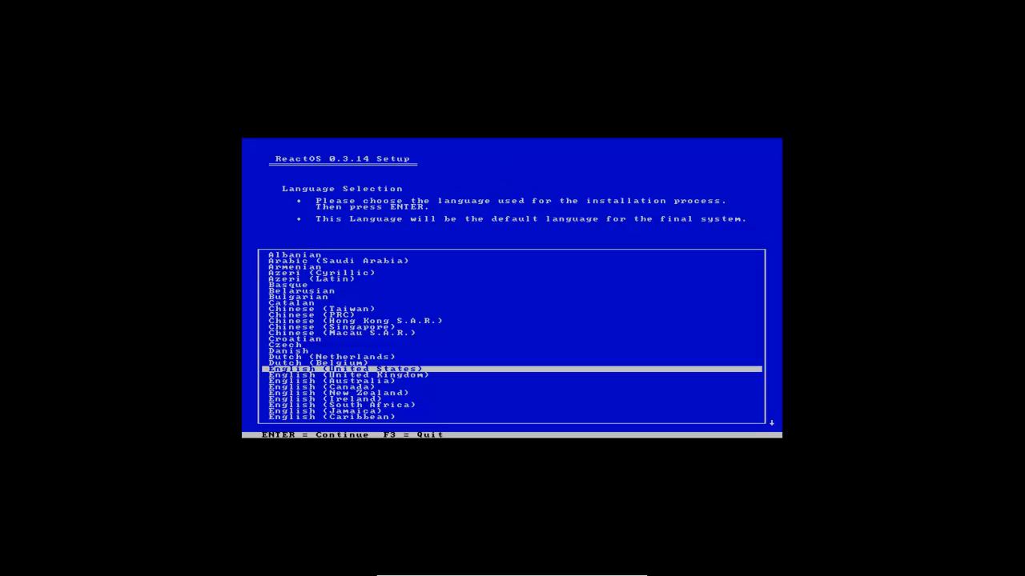
- Keep English (United States) and pass the welcome and setup limitations screens
key("down")
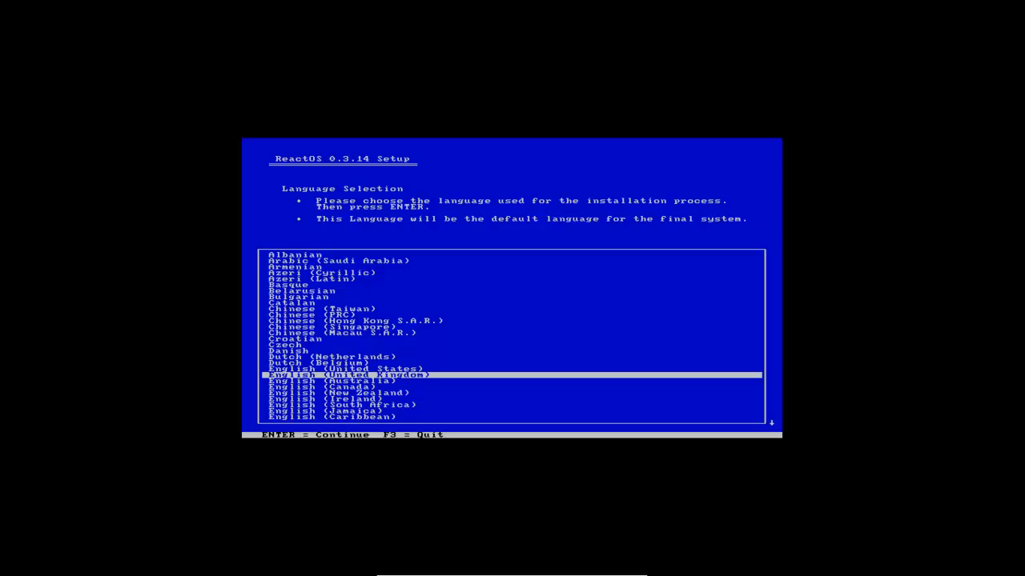
key("Up")
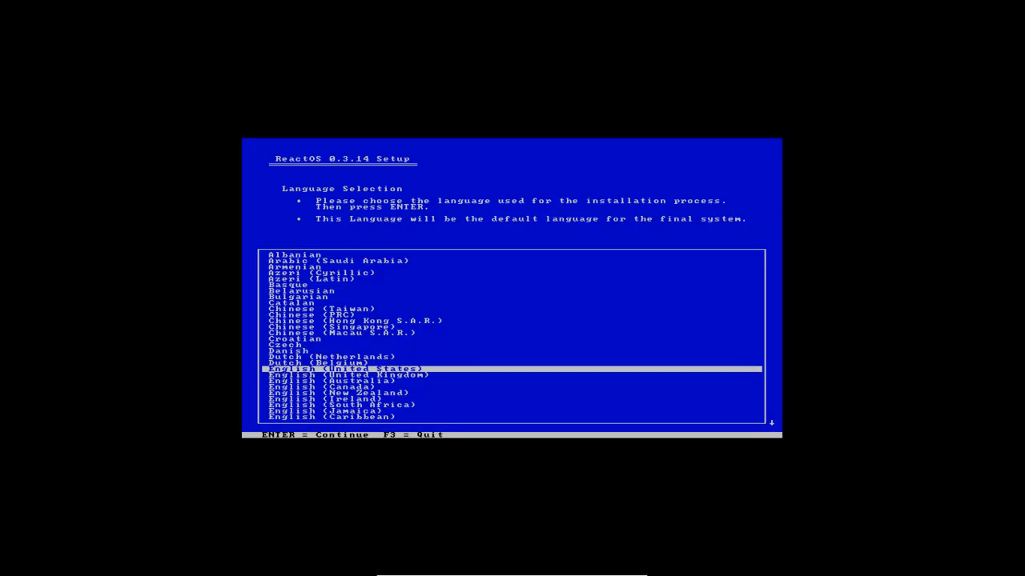
key("enter")
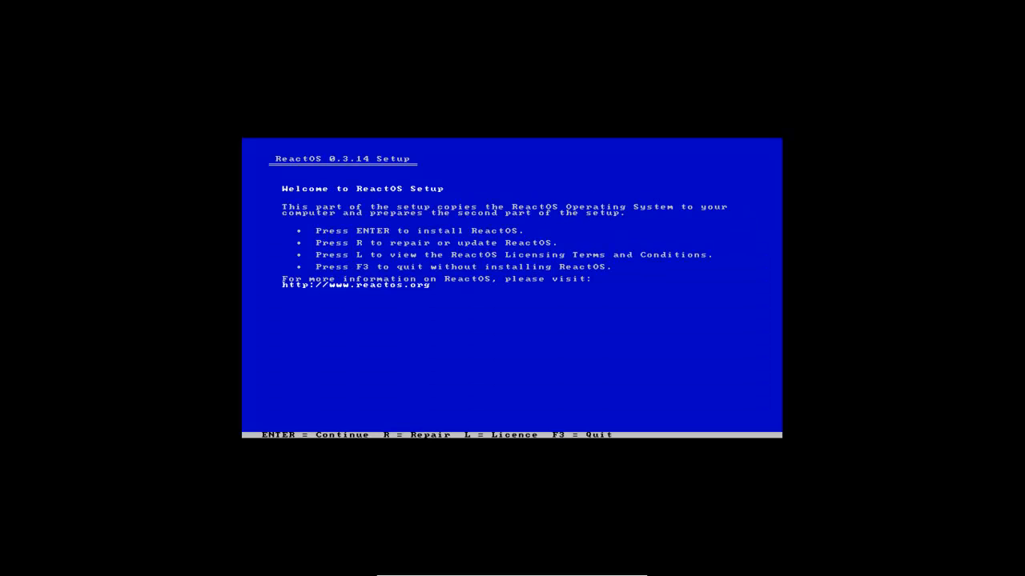
key("enter")
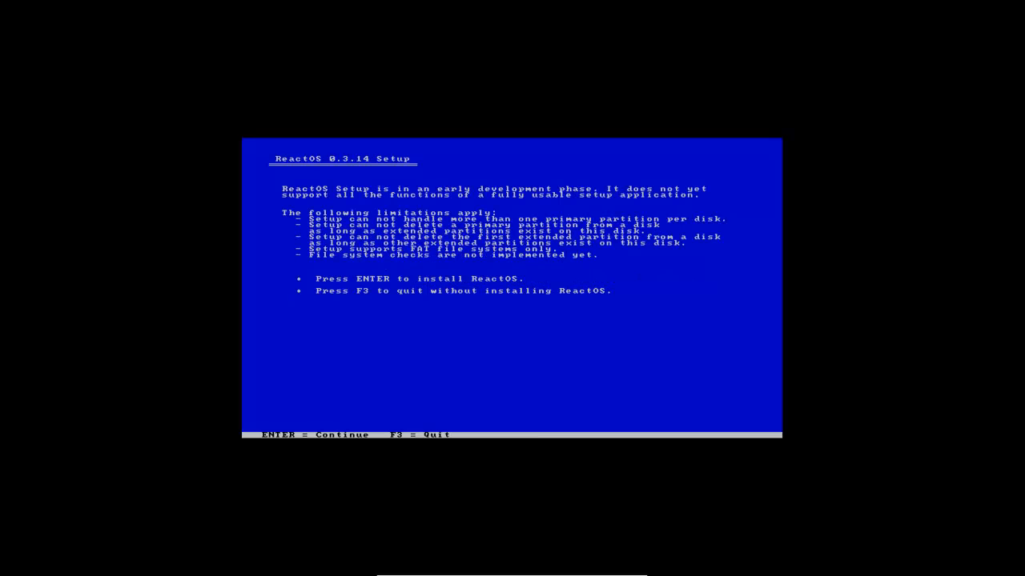
key("enter")
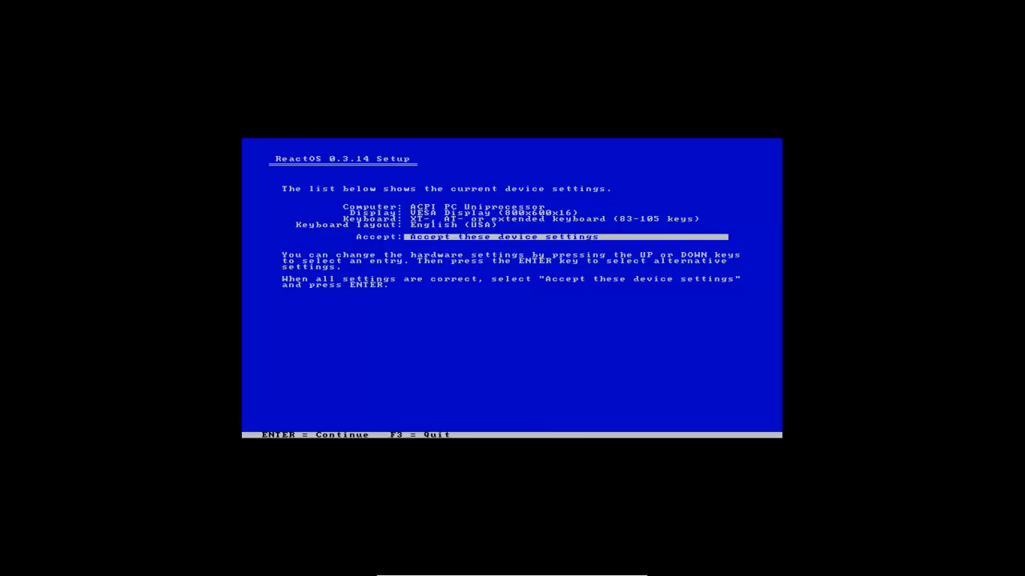
- Accept device settings and create a 4096 MB partition in unpartitioned space
key("enter")
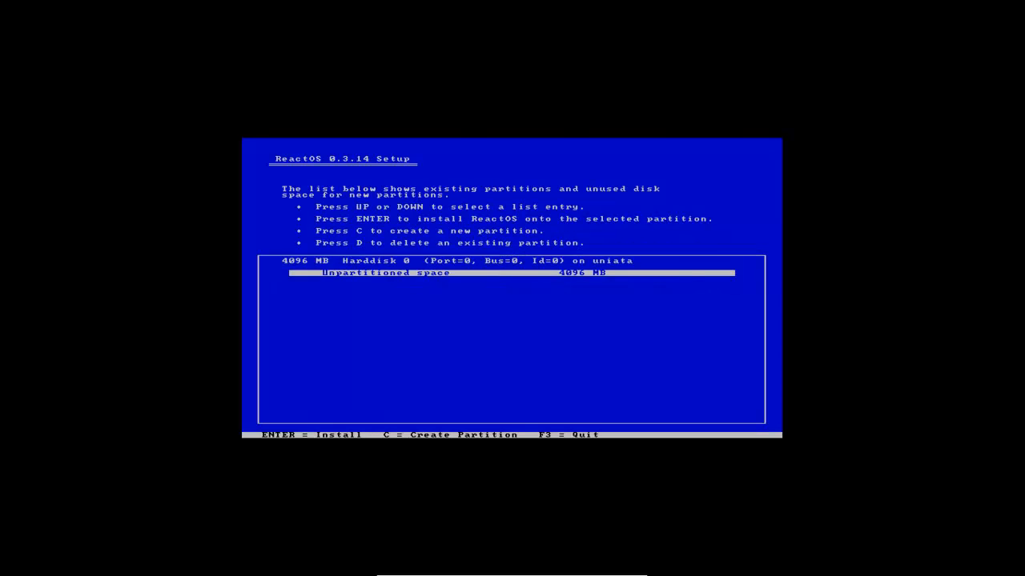
key("c")
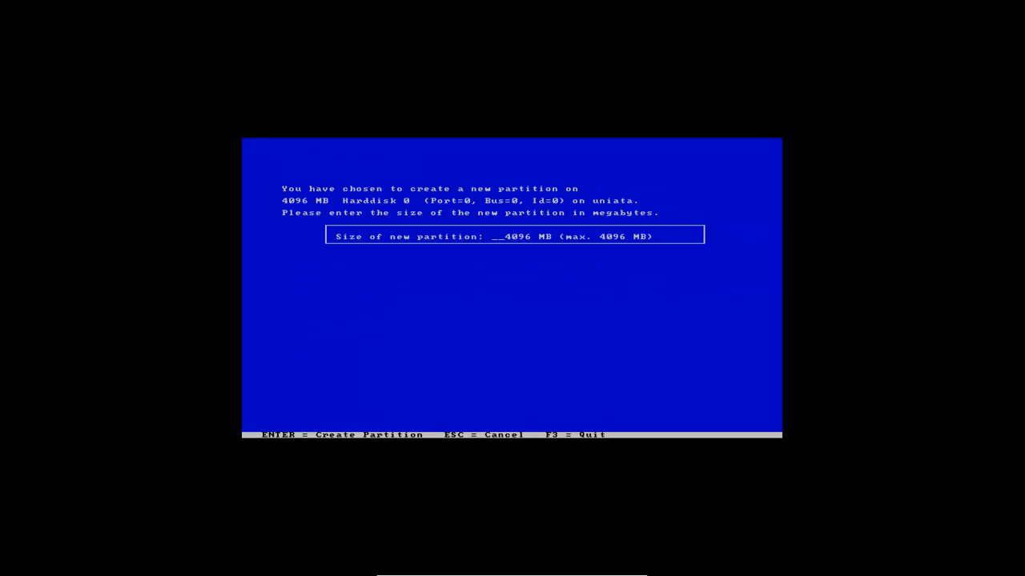
key("enter")
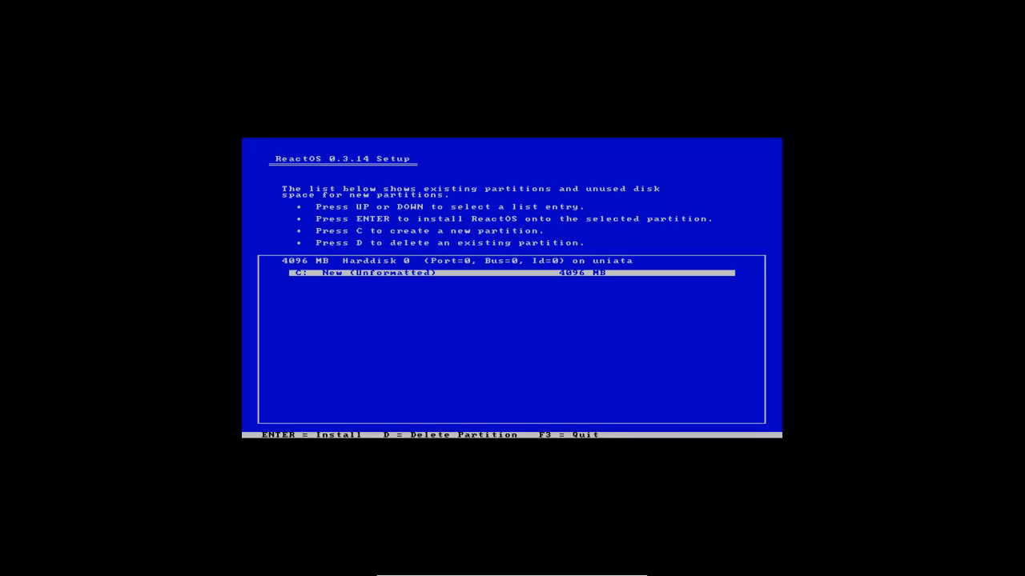
- Install to the new C: partition using quick FAT format
key("enter")
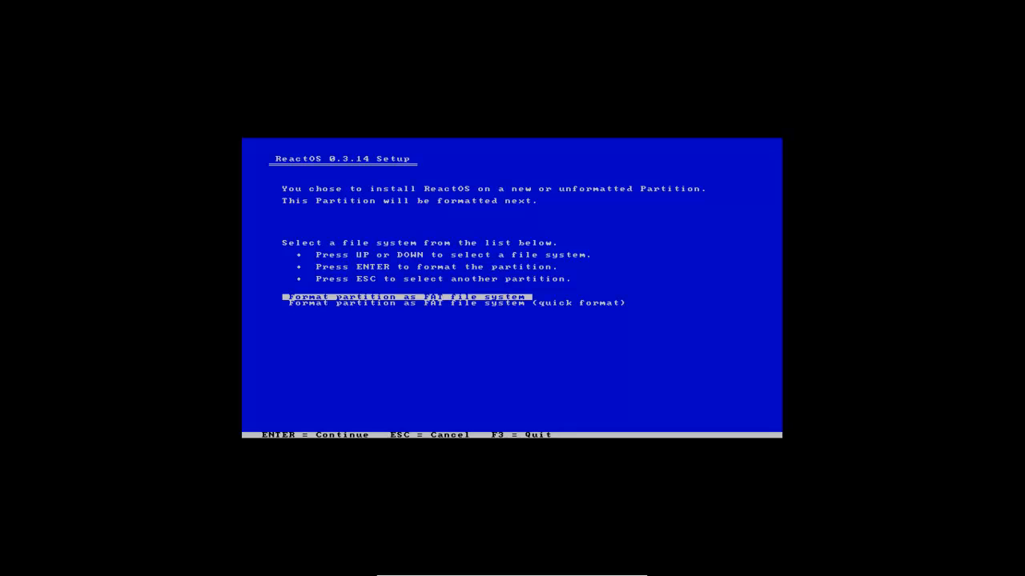
key("Down")
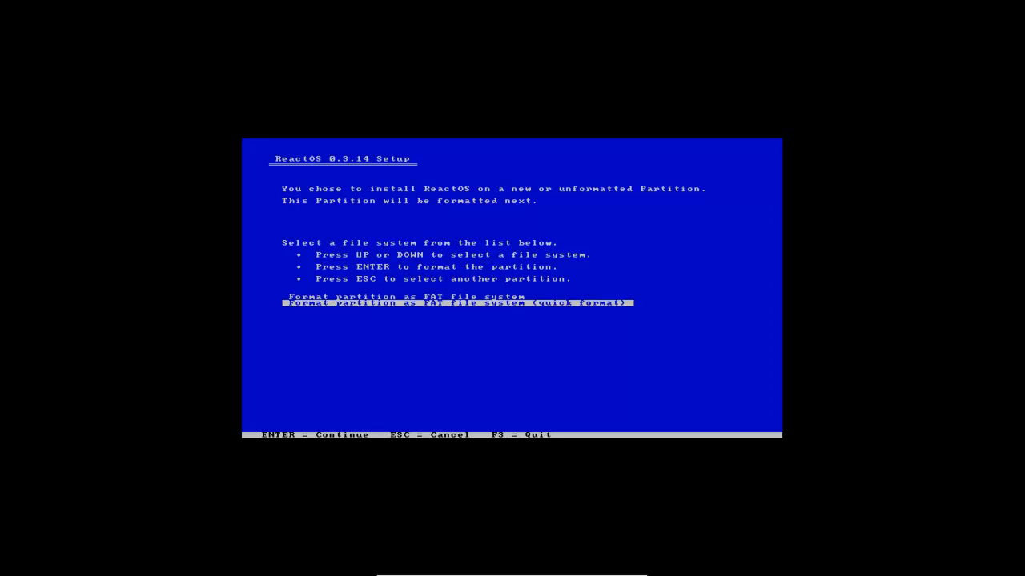
key("enter")
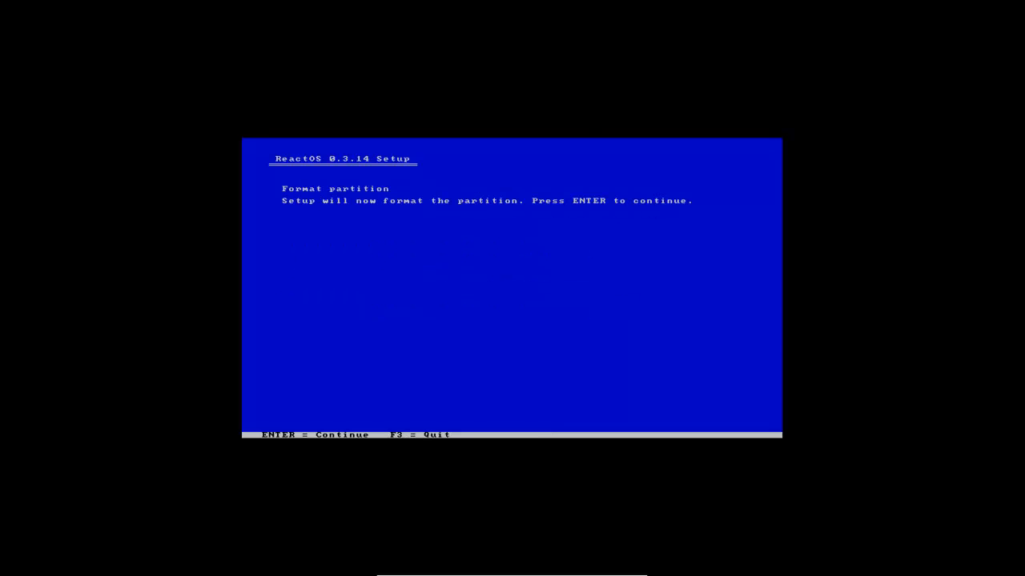
- Format the partition and change the install directory from \ReactOS to \Windows
key("enter")
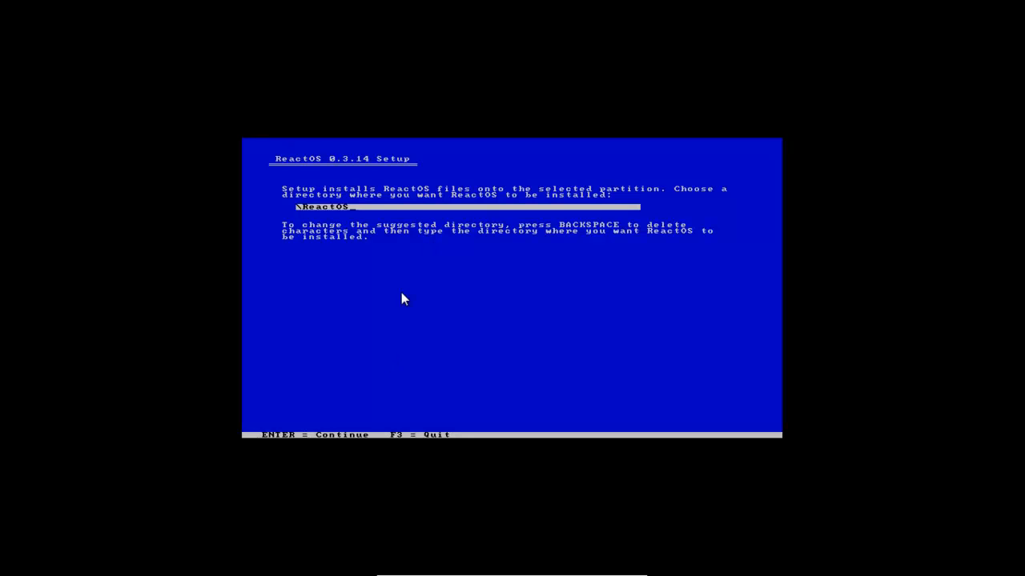
mouse_move(404, 310)
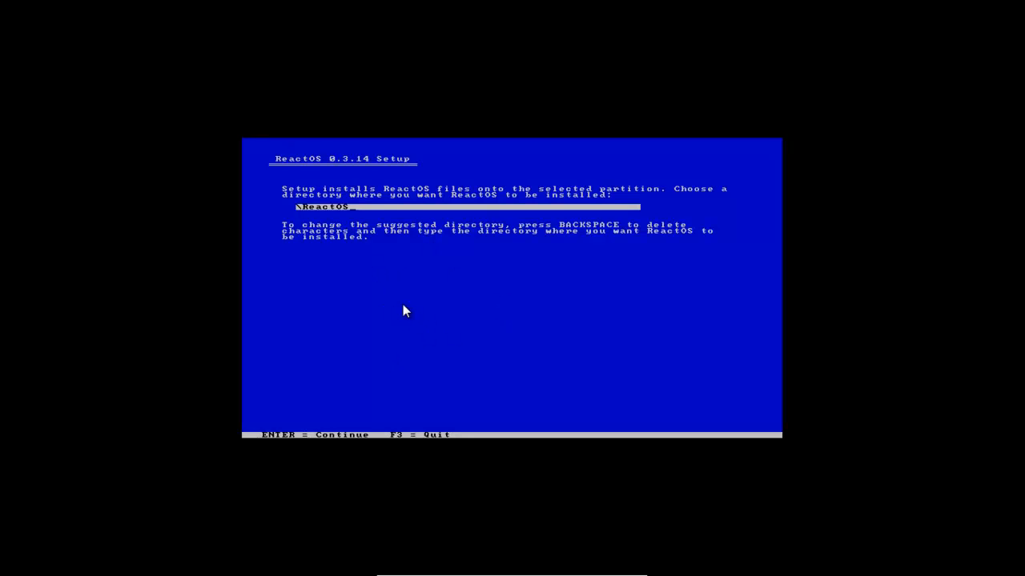
mouse_move(466, 328)
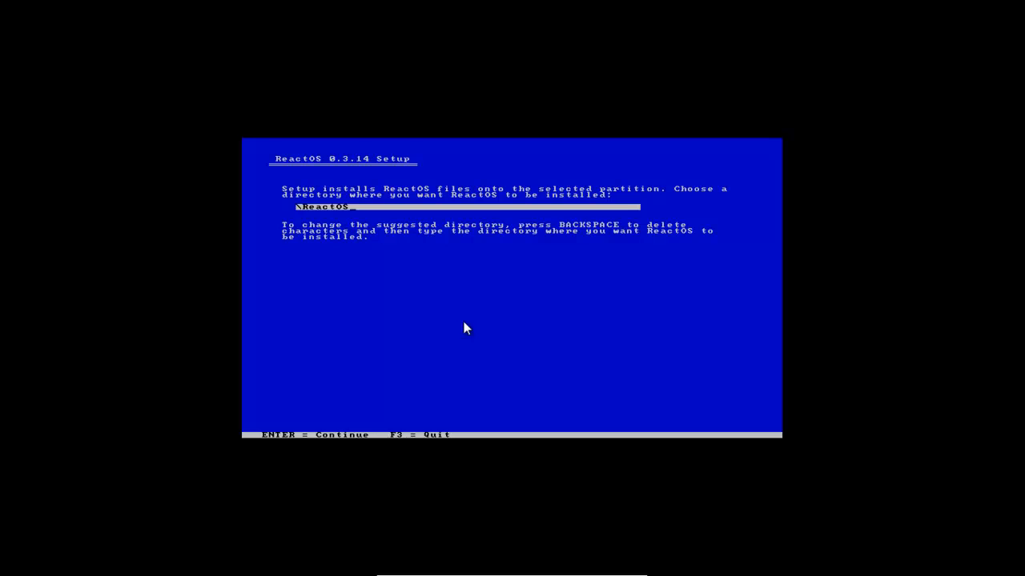
key("BackSpace")
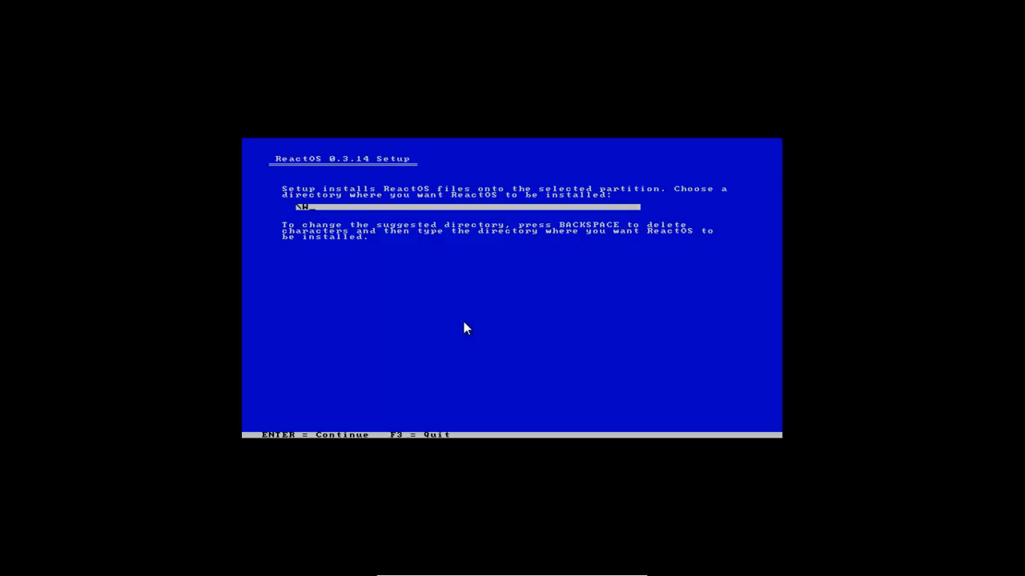
type("Windows")
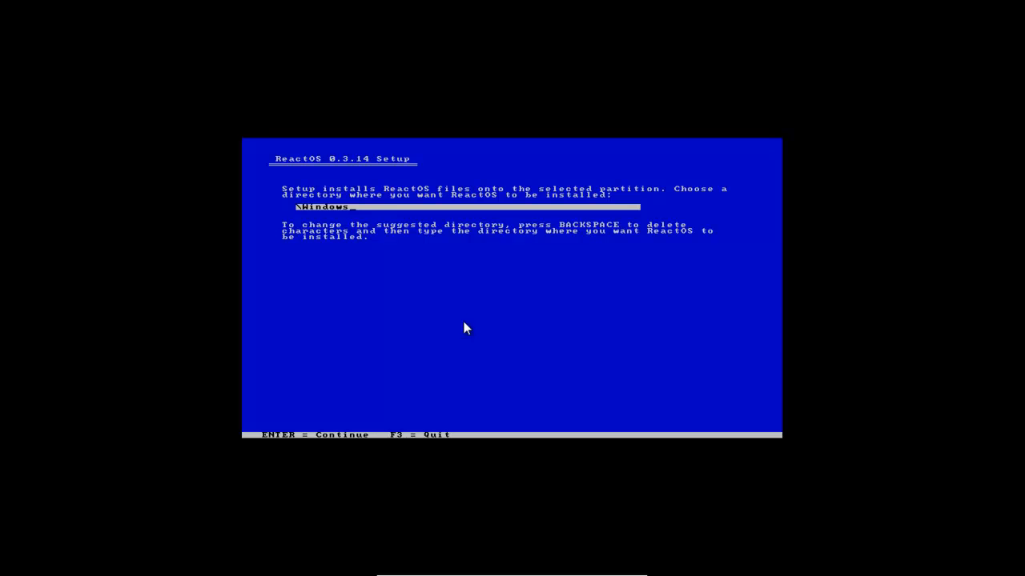
- Confirm \Windows, install the bootloader on MBR and VBR, and reboot
key("enter")
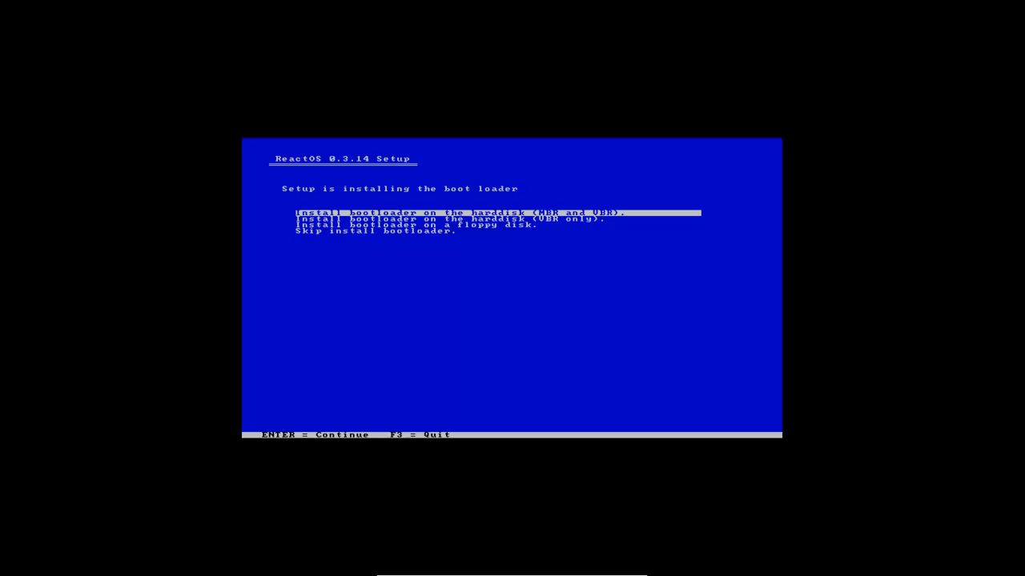
key("enter")
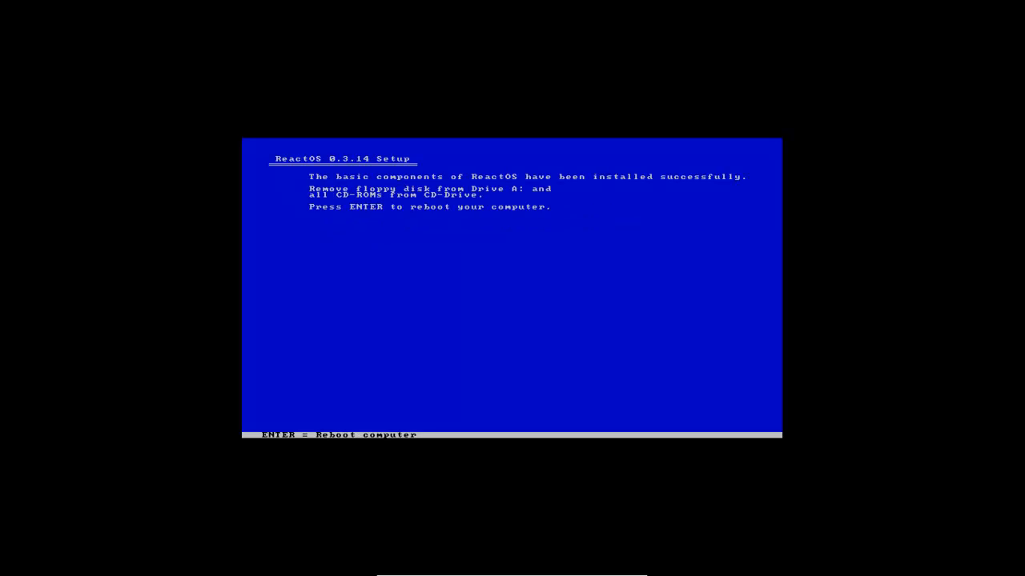
key("enter")
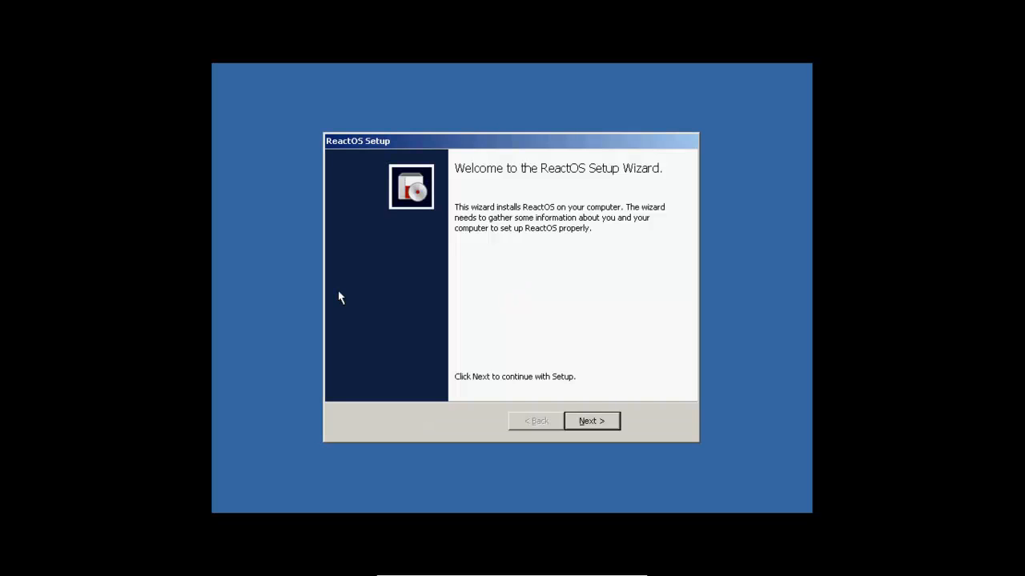
- Pass welcome and acknowledgements, then enter name Ryan and organization None
left_click(590, 421)
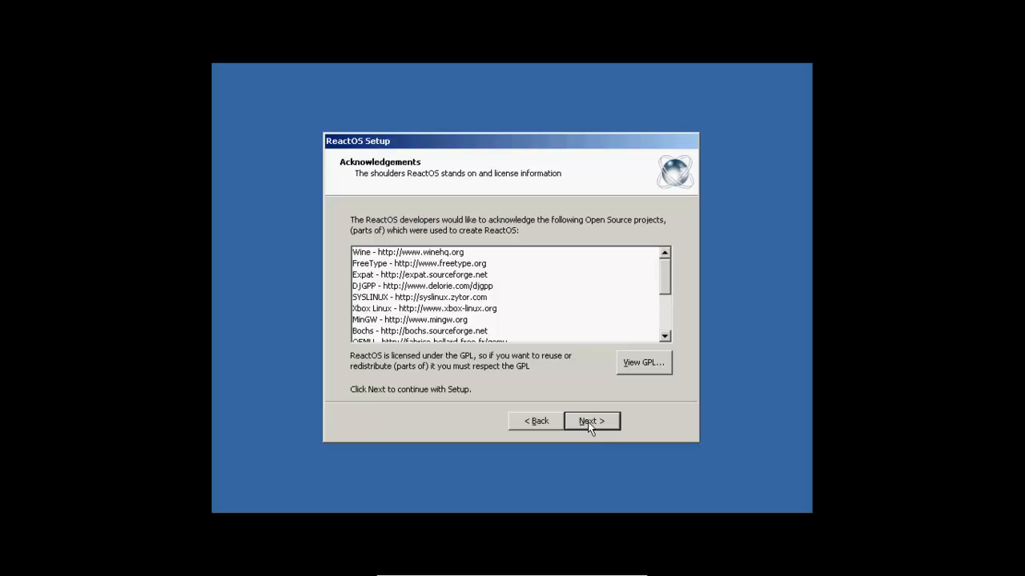
left_click(591, 421)
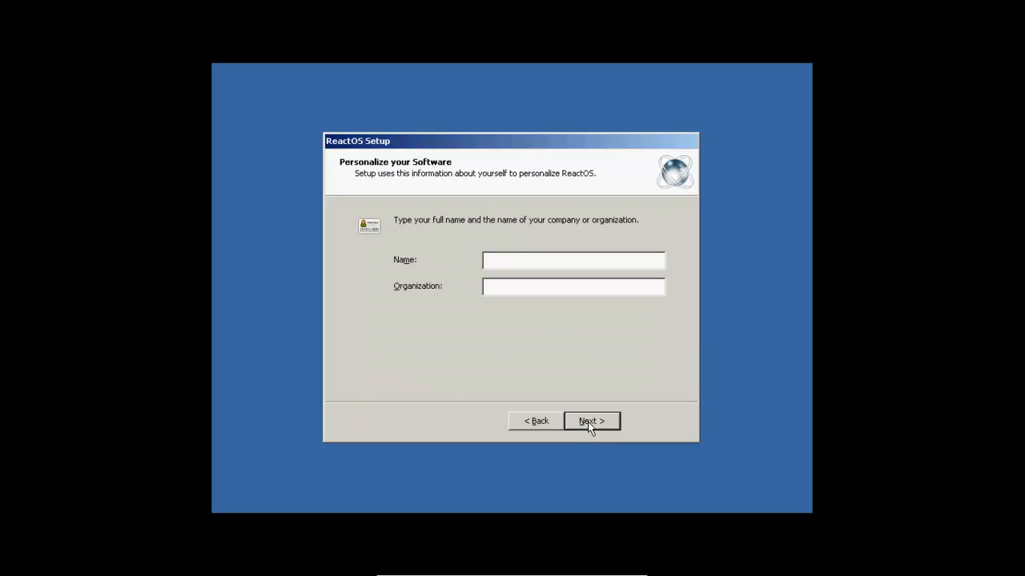
type("Ryan")
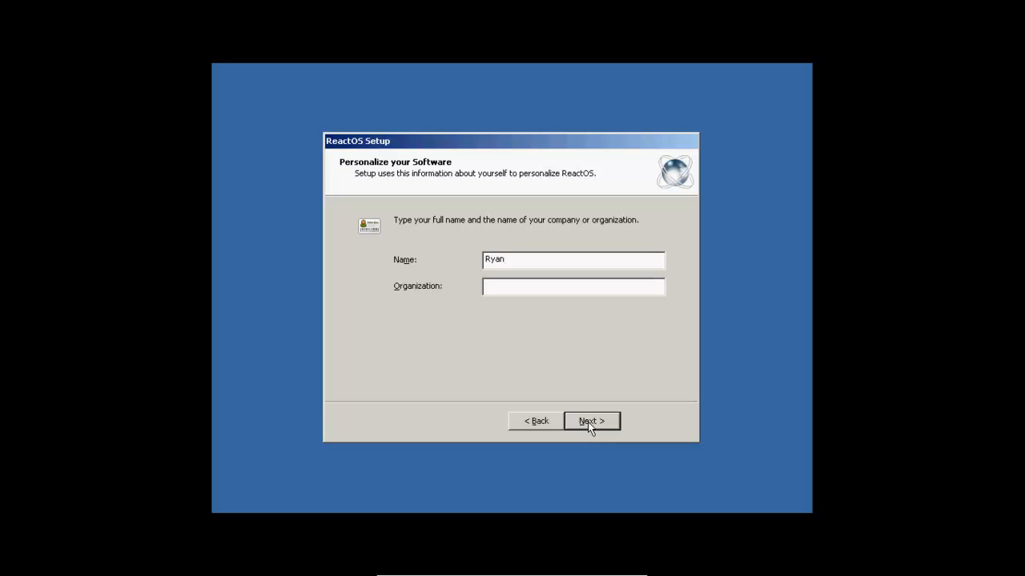
type("None")
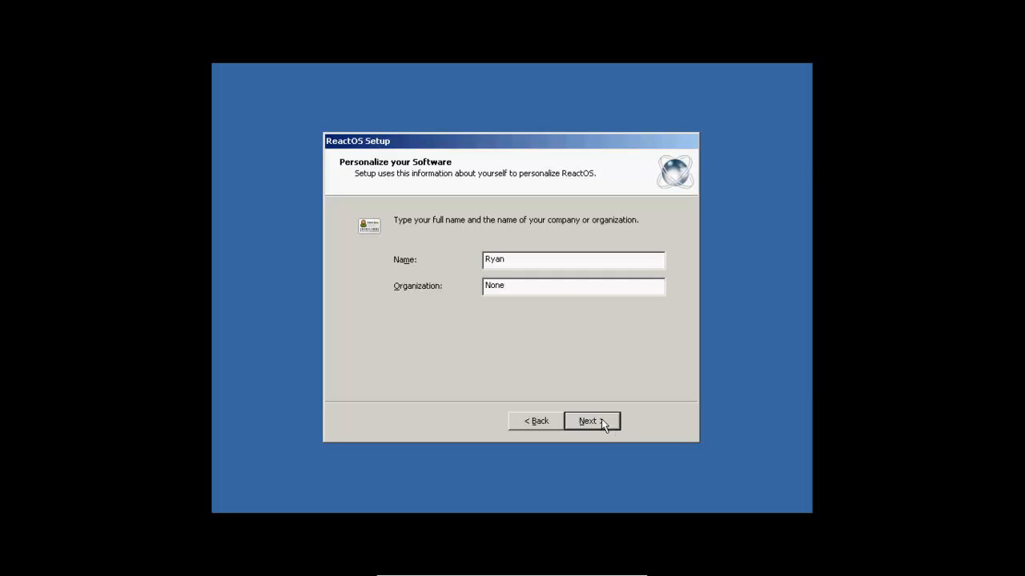
- Change the computer name to REACTOS-VM, leaving the administrator password blank
left_click(590, 421)
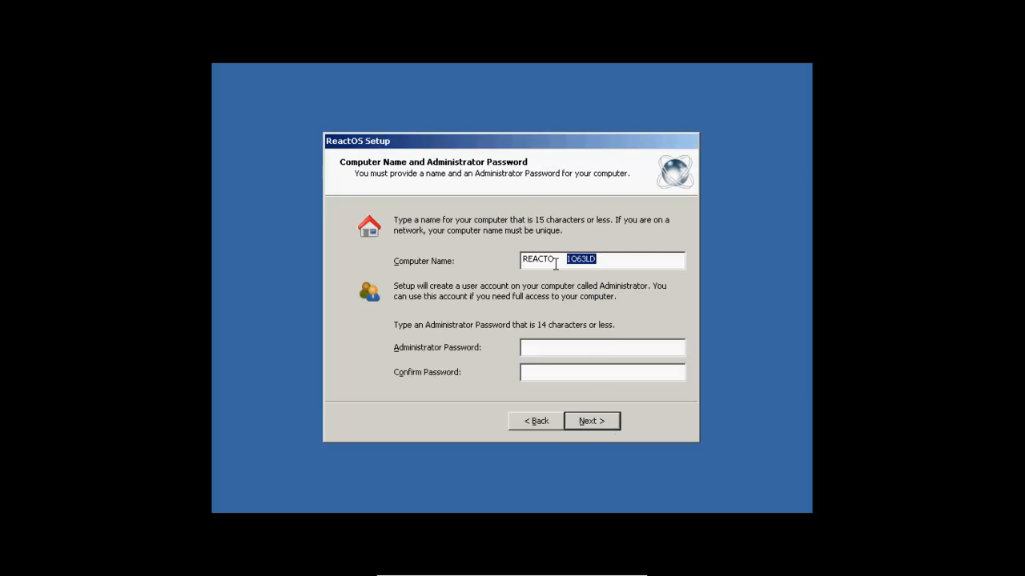
type("S-G")
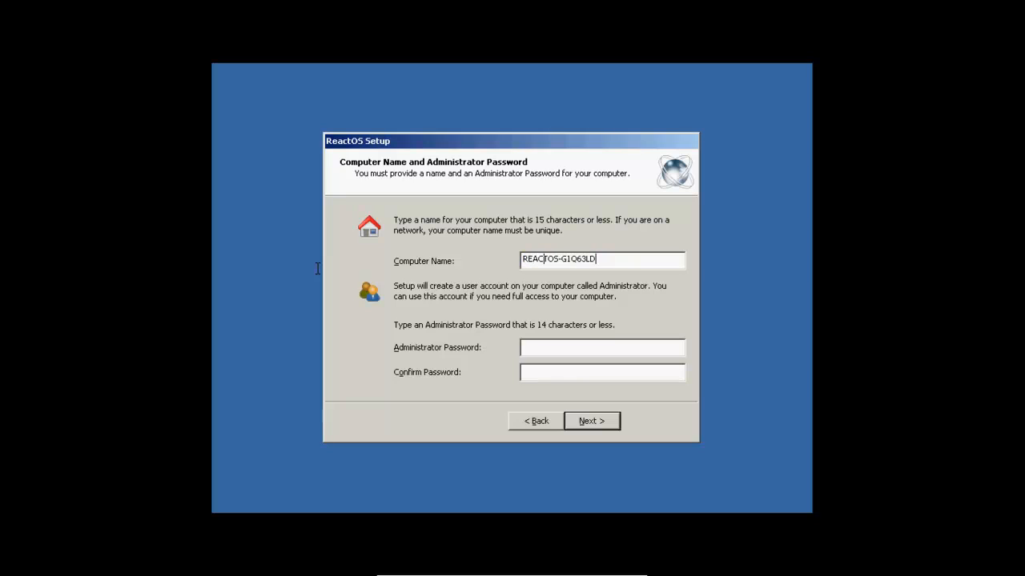
key("BackSpace")
type("VM")
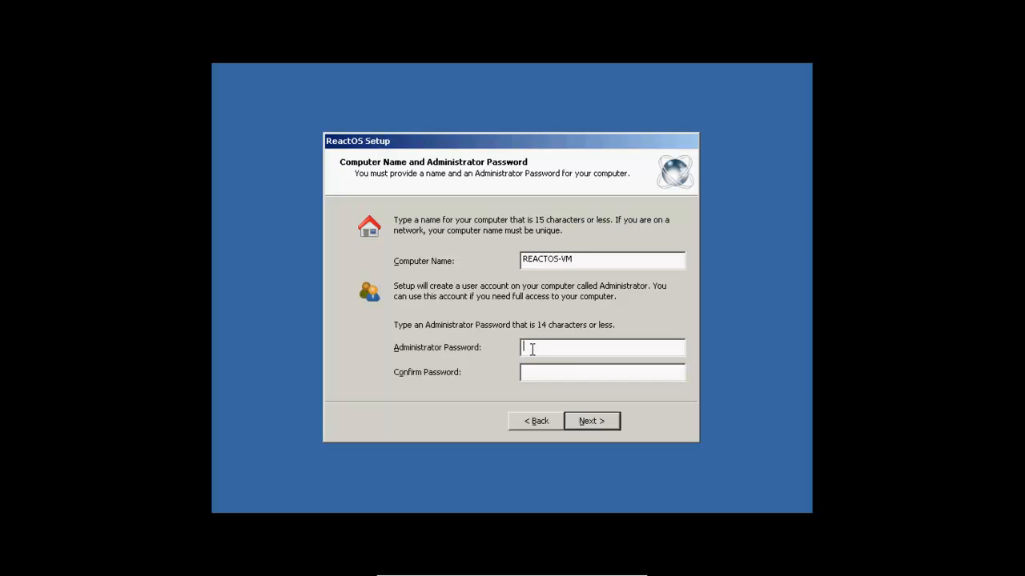
- Accept default regional settings and keep Pacific Time as the timezone
left_click(590, 421)
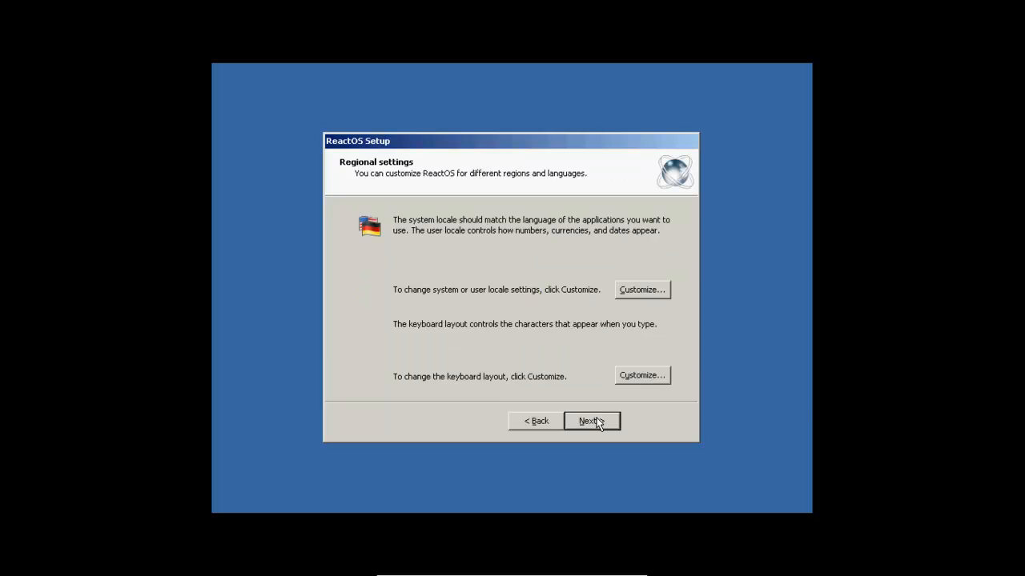
left_click(592, 421)
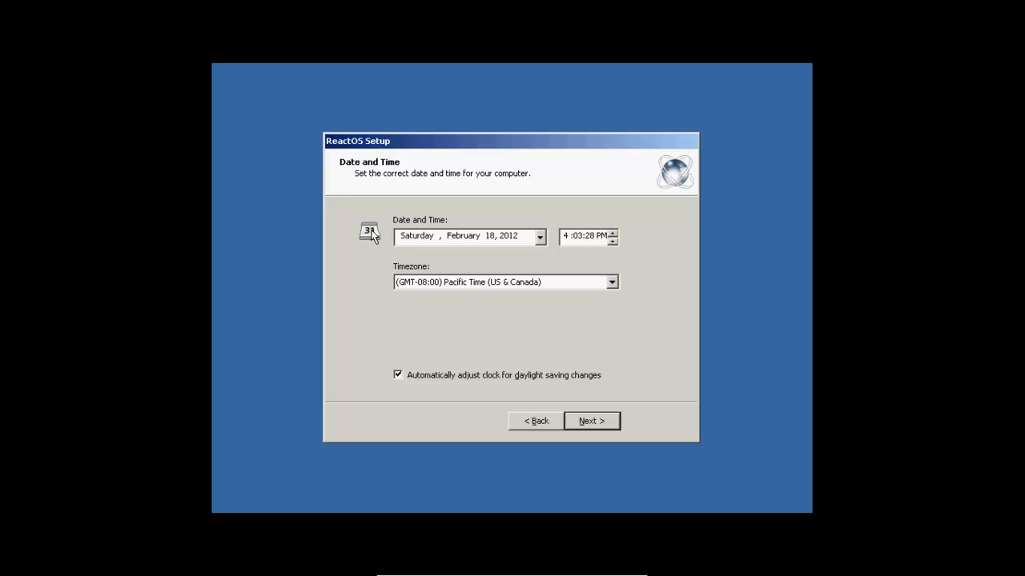
mouse_move(361, 238)
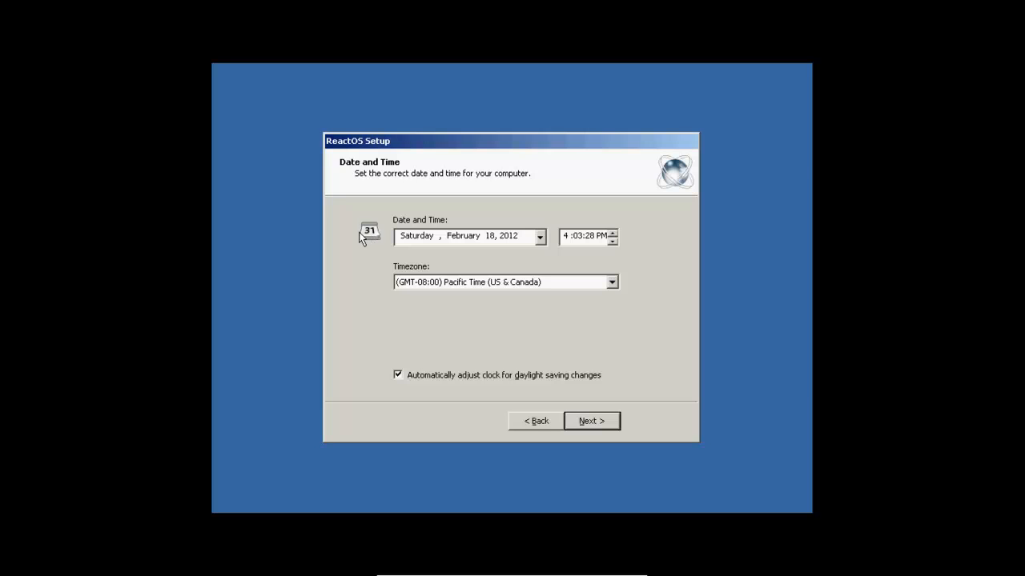
mouse_move(492, 295)
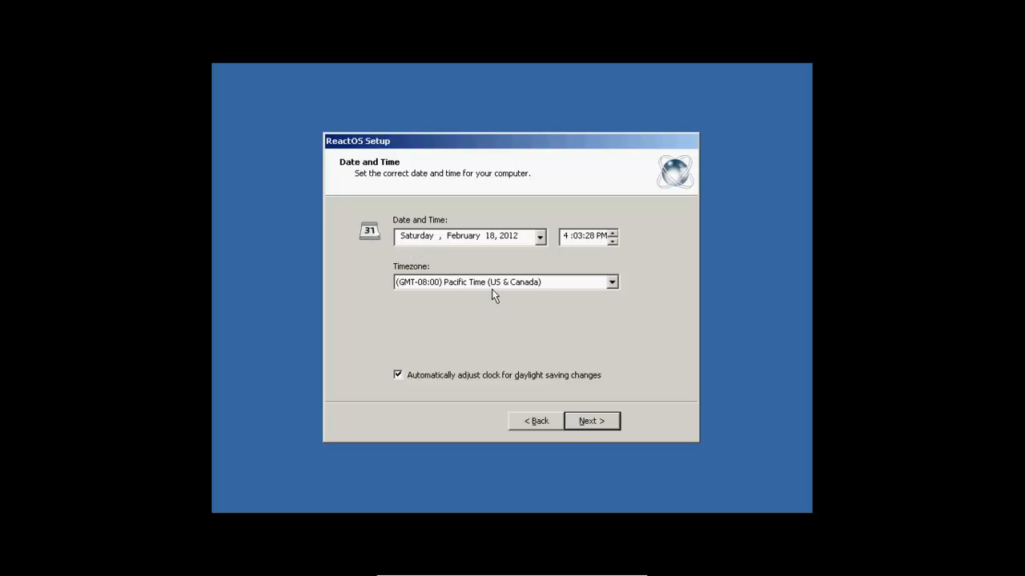
mouse_move(582, 412)
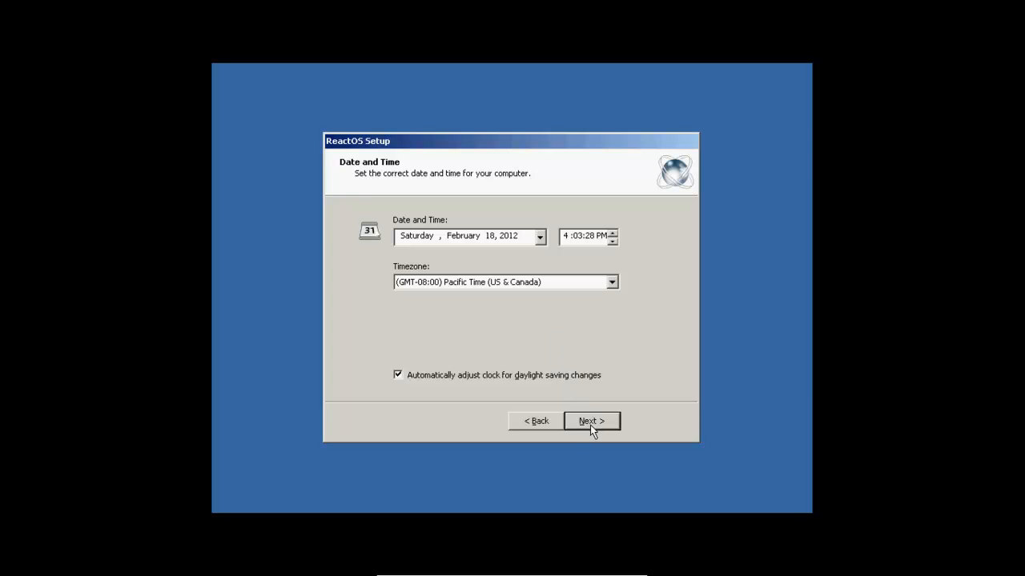
mouse_move(583, 332)
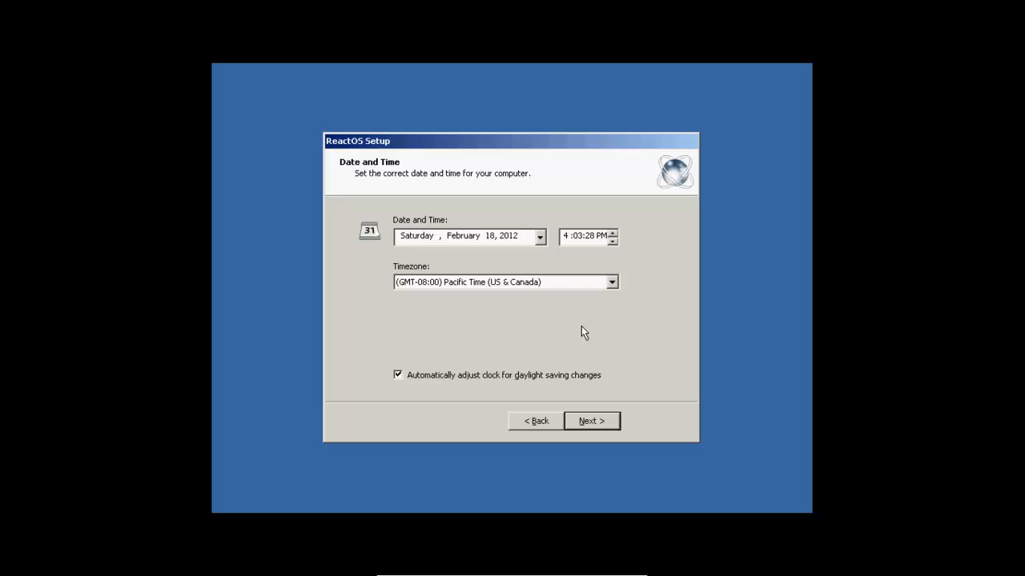
left_click(612, 282)
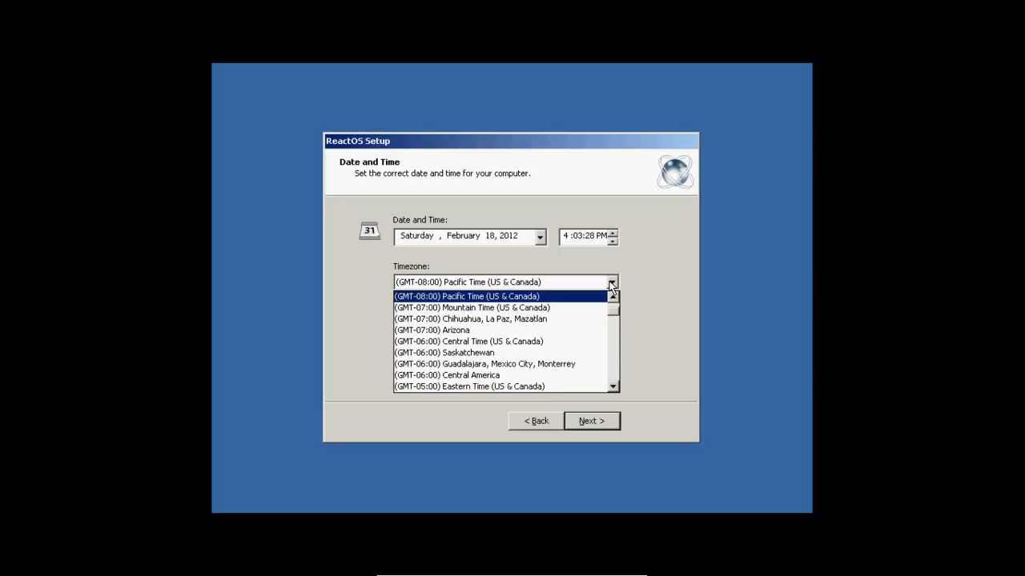
left_click(591, 421)
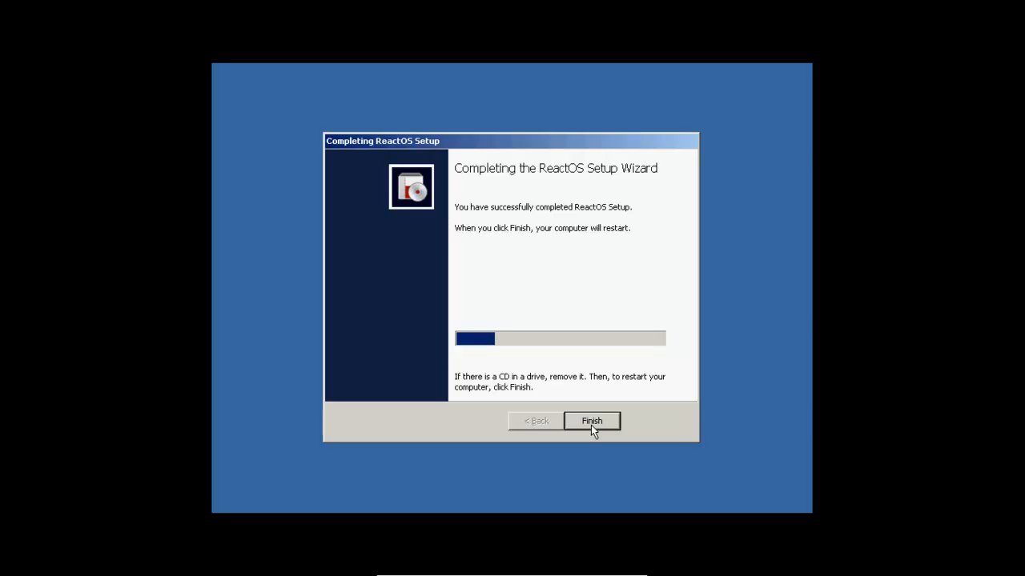
- Finish the ReactOS Setup Wizard and reboot past the CD boot prompt
left_click(592, 421)
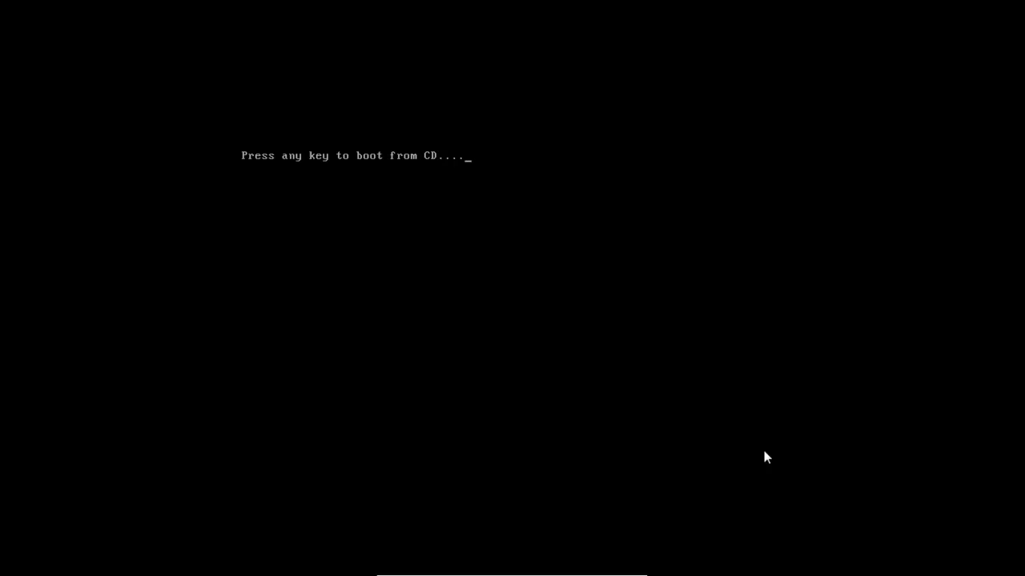
key("enter")
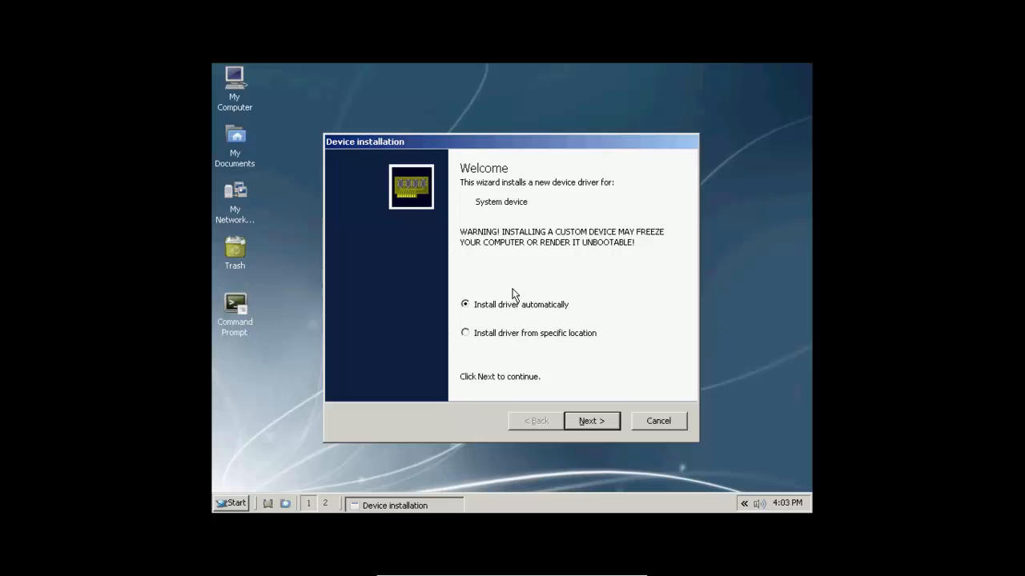
mouse_move(518, 322)
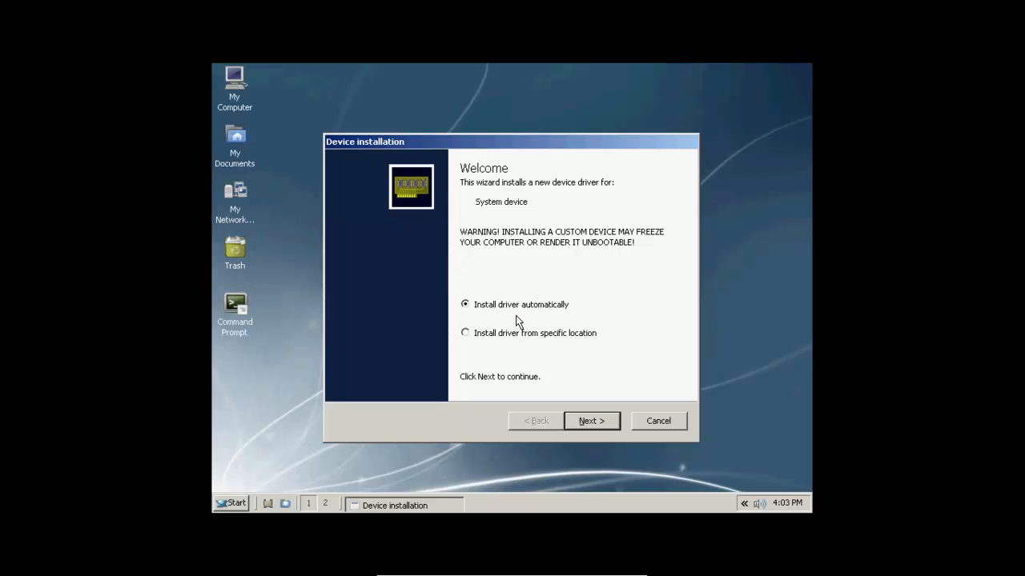
mouse_move(507, 319)
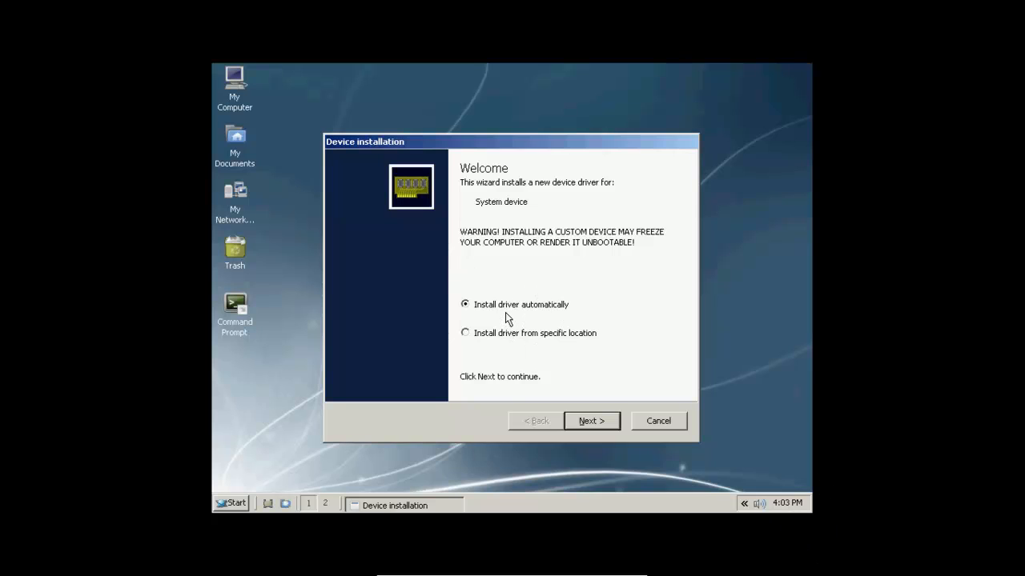
mouse_move(593, 420)
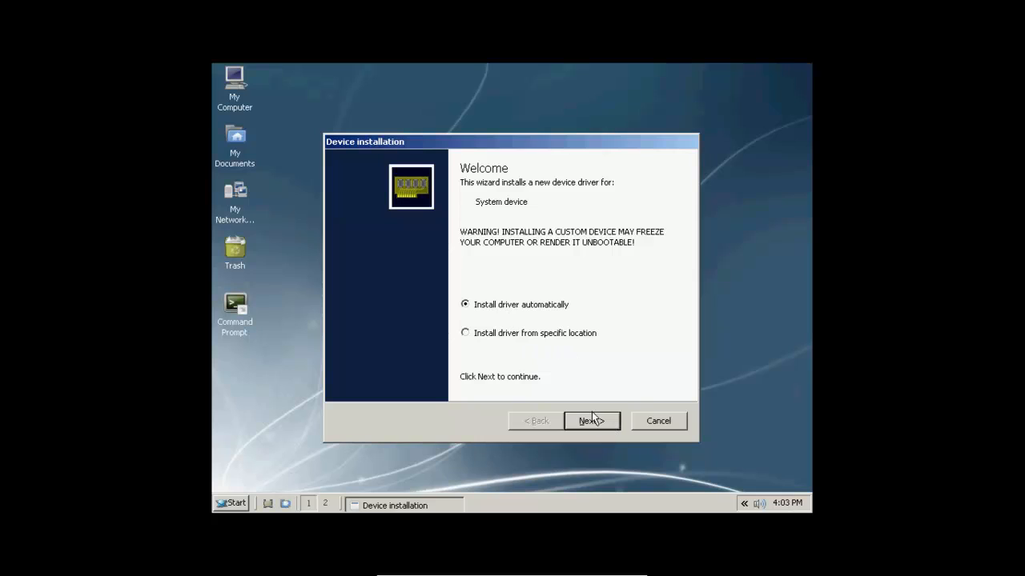
mouse_move(596, 424)
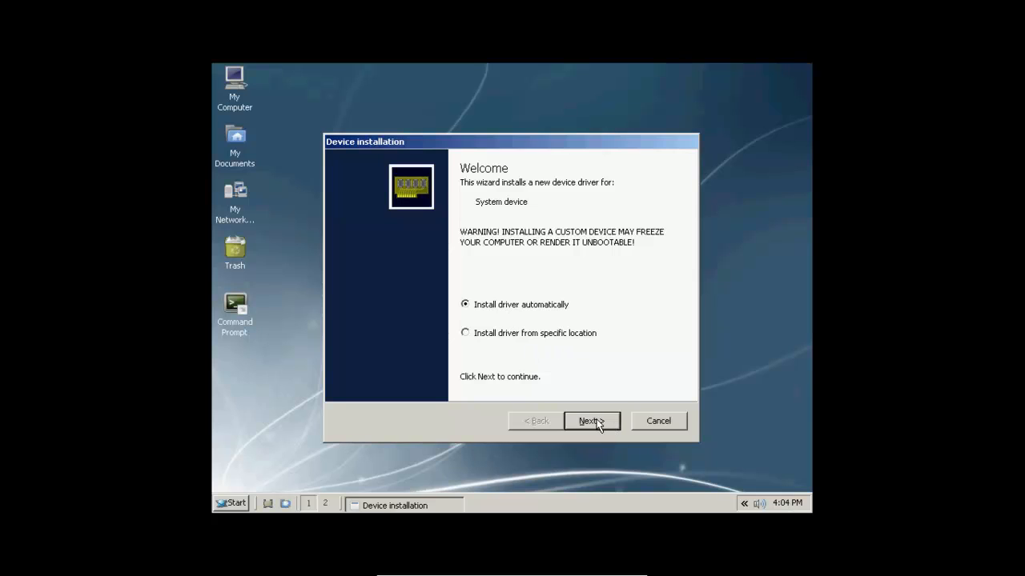
- Try installing the system device driver automatically, then close the failed wizard
left_click(591, 421)
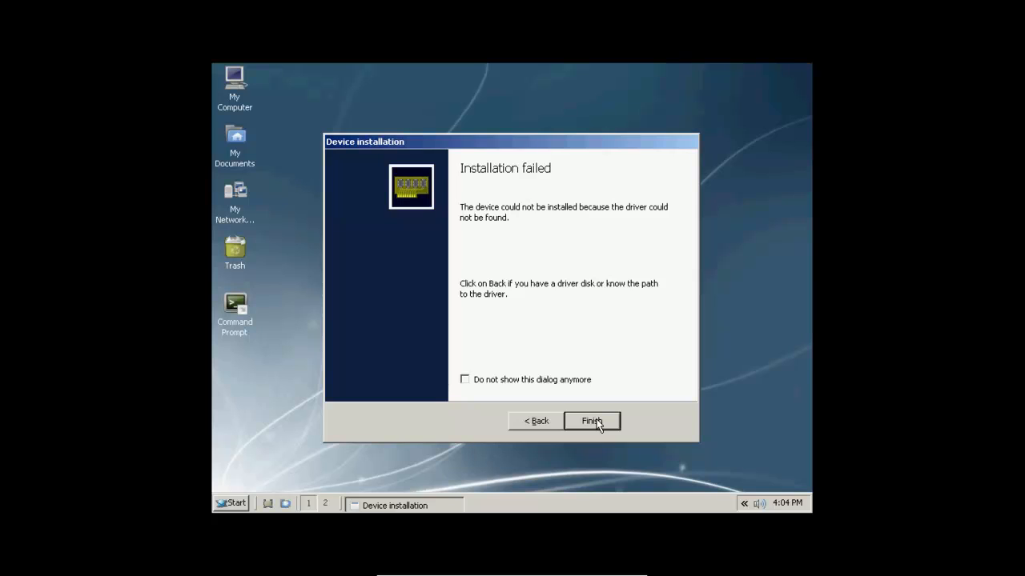
left_click(592, 421)
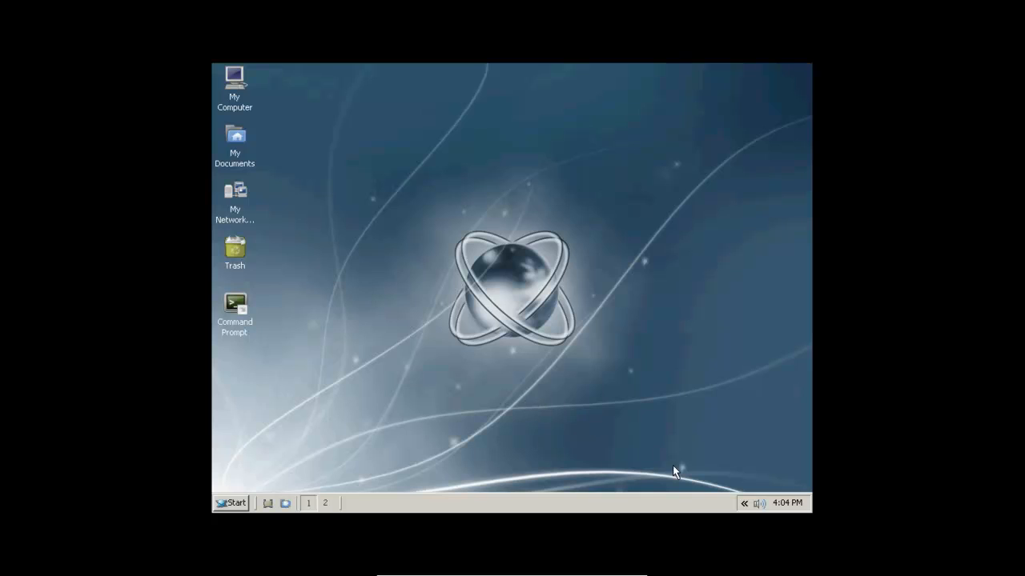
mouse_move(744, 504)
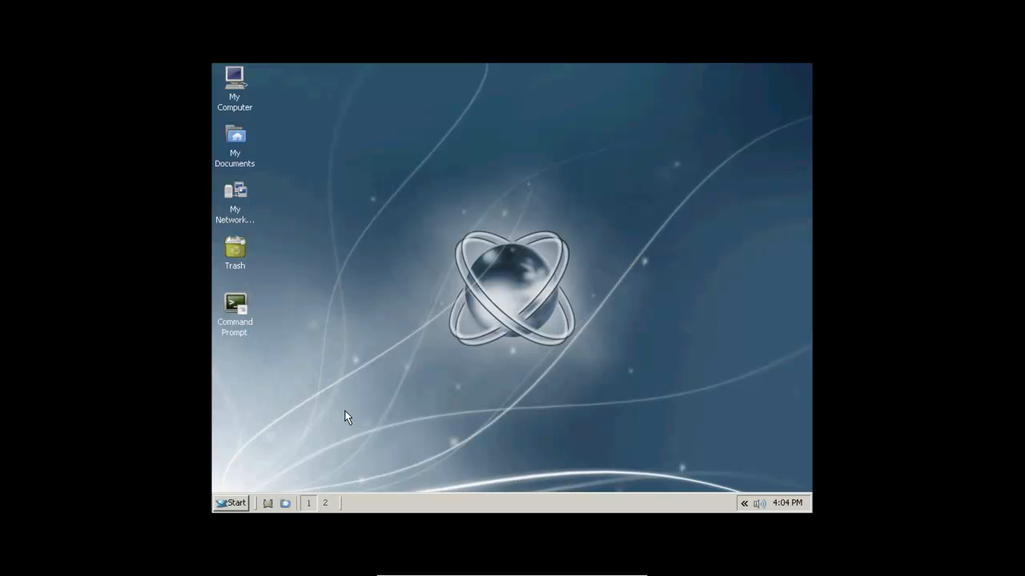
mouse_move(464, 294)
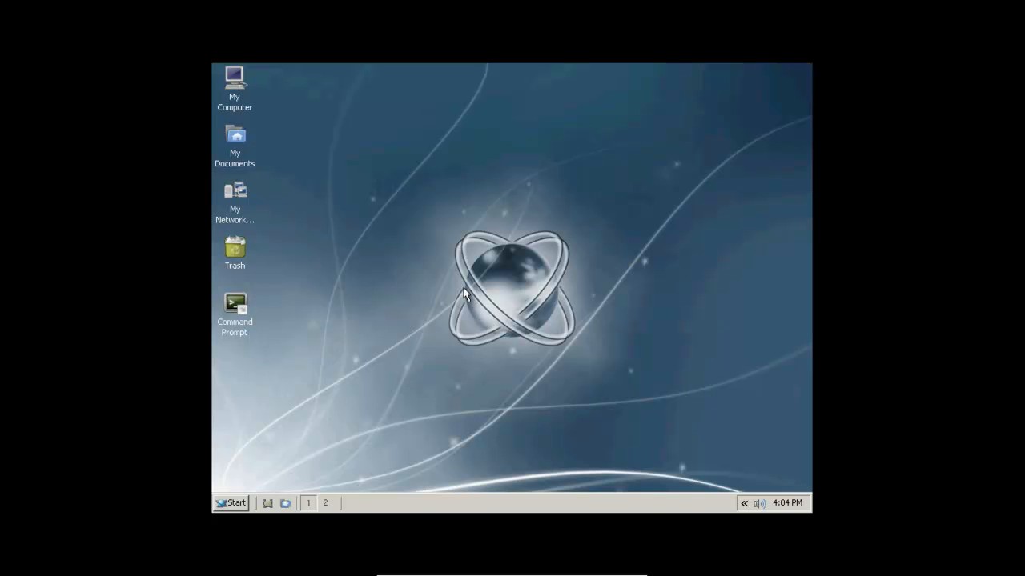
mouse_move(414, 244)
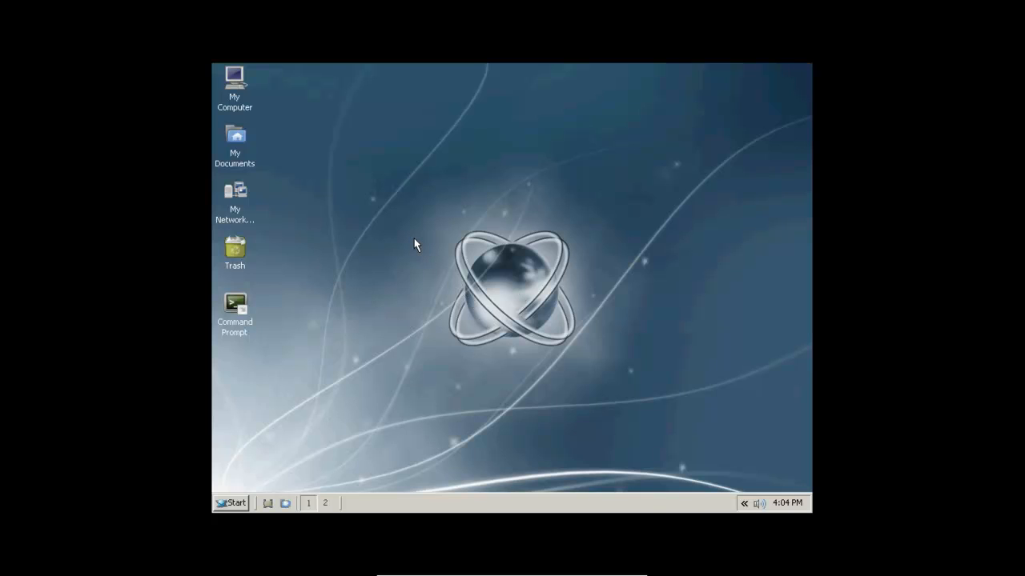
- Choose Turn Off from the ReactOS Start menu to prompt the shutdown confirmation
left_click(232, 502)
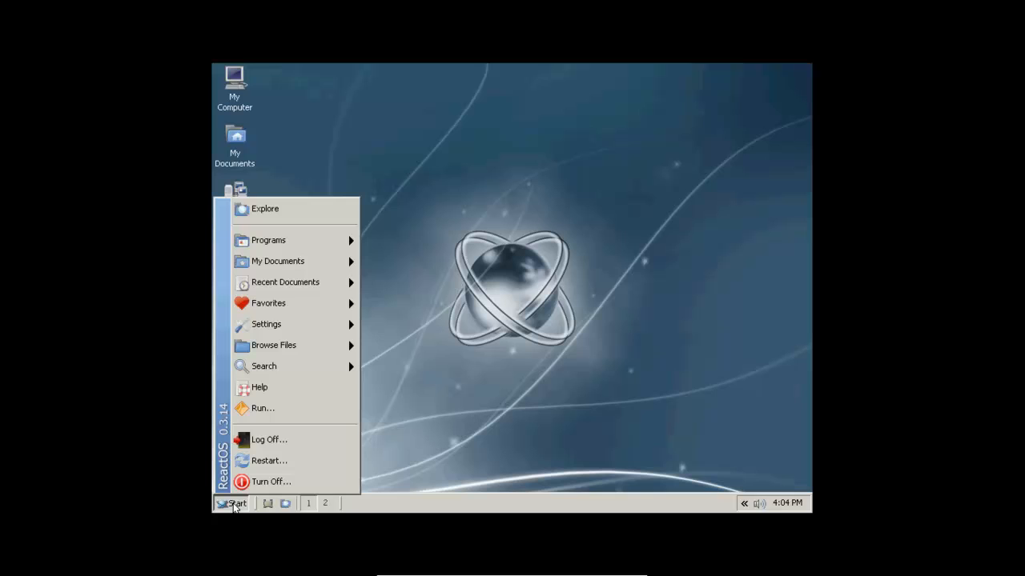
left_click(270, 481)
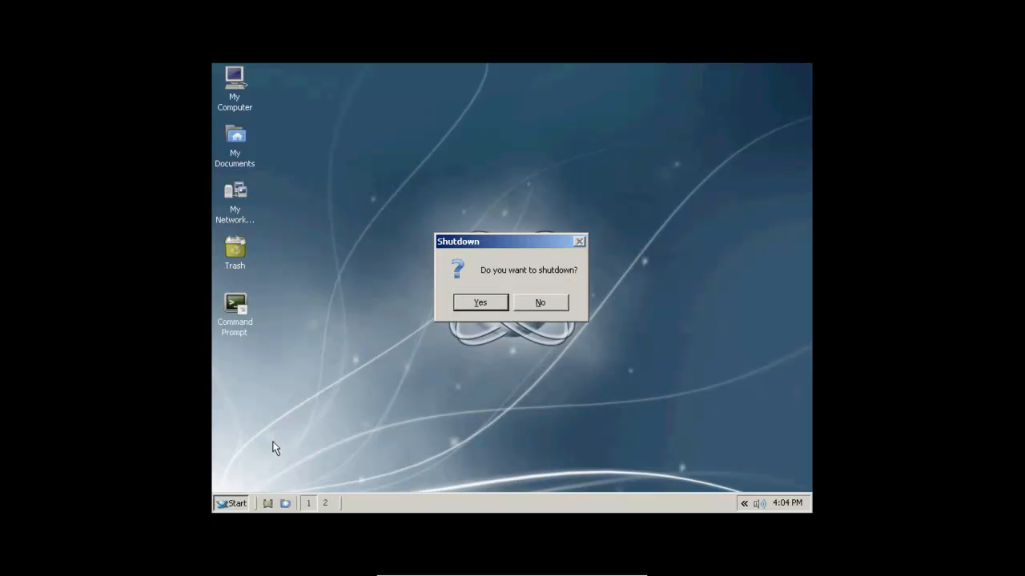